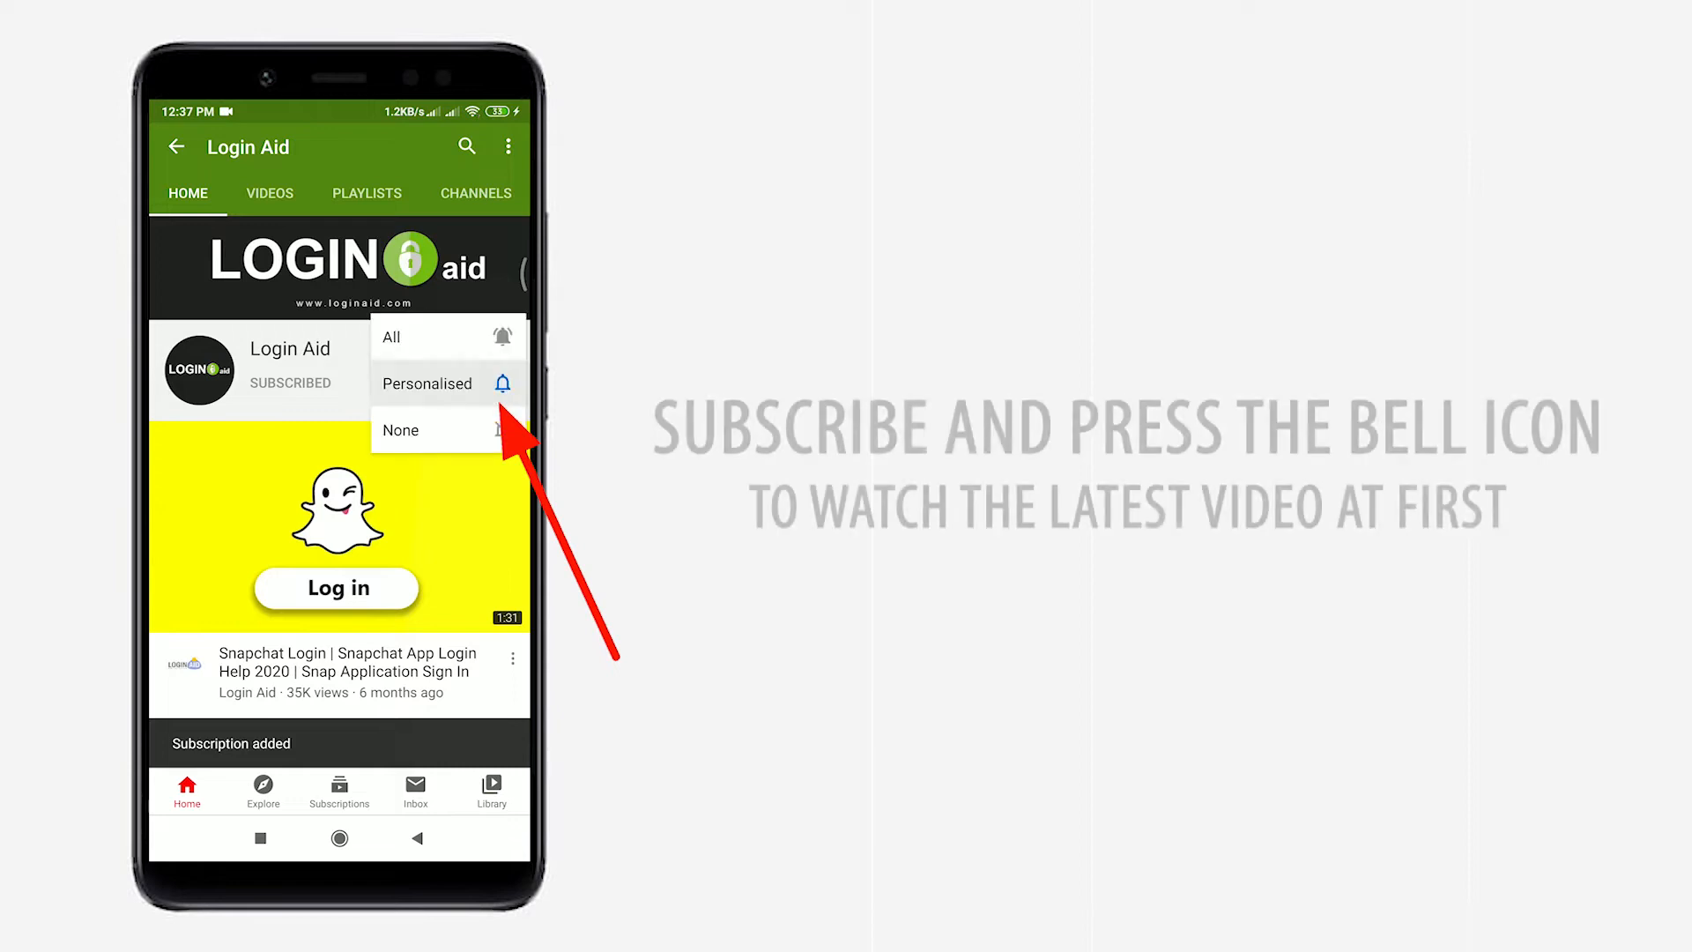
# Show Google image results for 'wattpad delete account'.
pyautogui.click(391, 337)
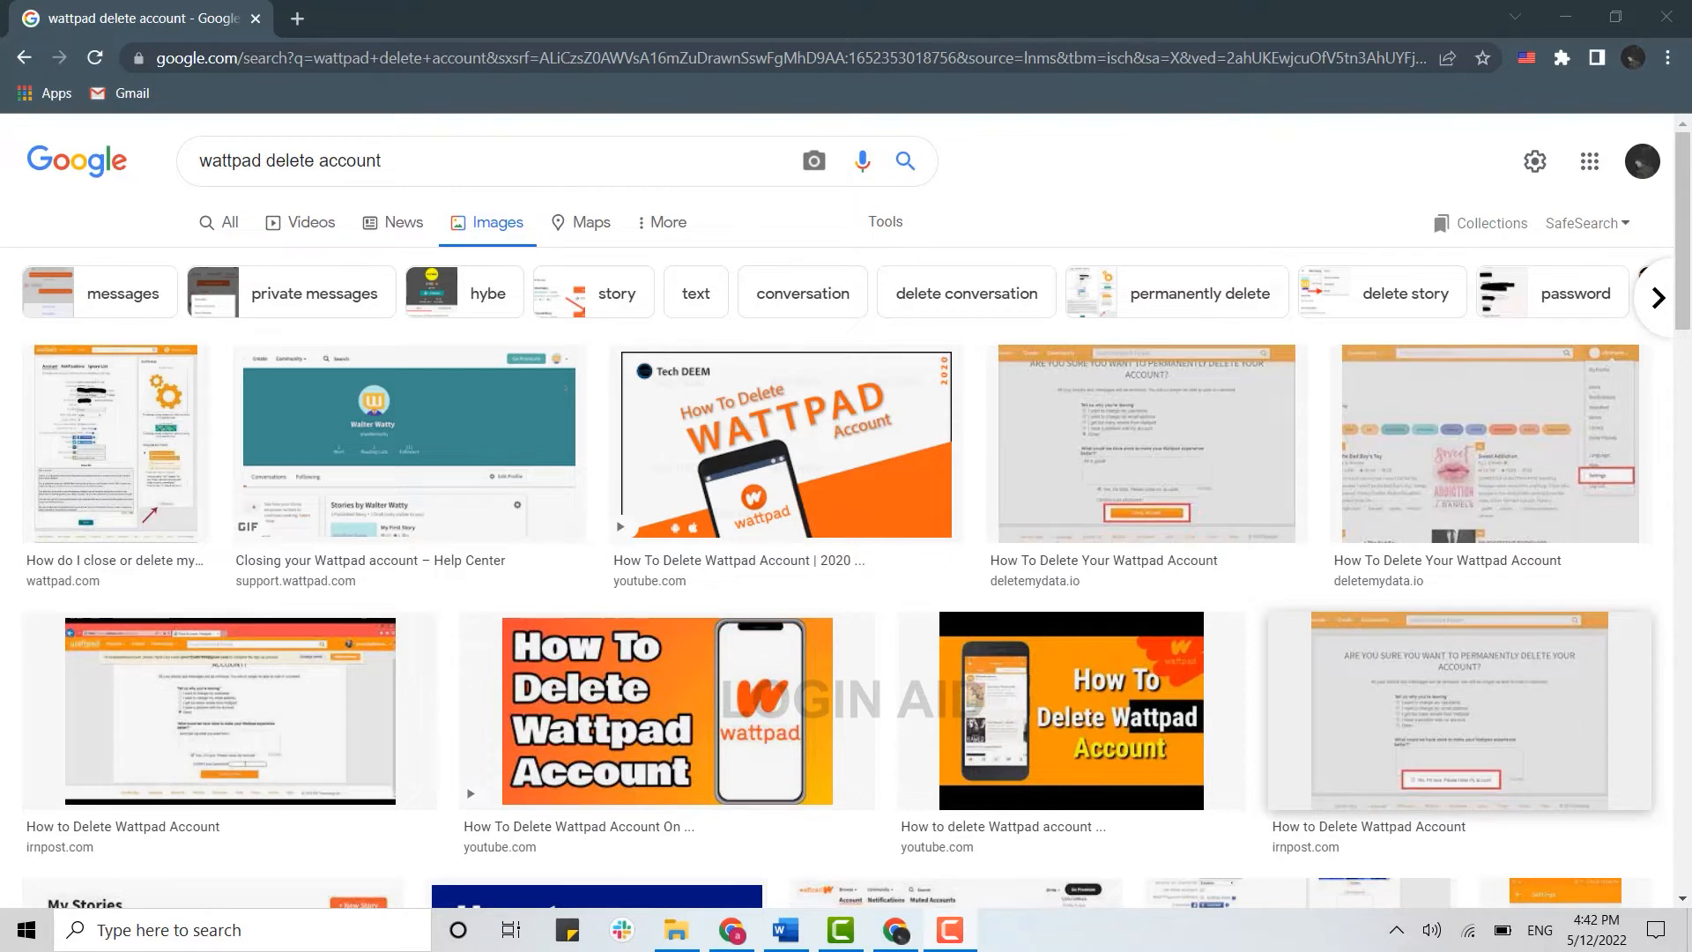
# Open wattpad.com in a new tab and bring up its Log in options.
pyautogui.click(296, 18)
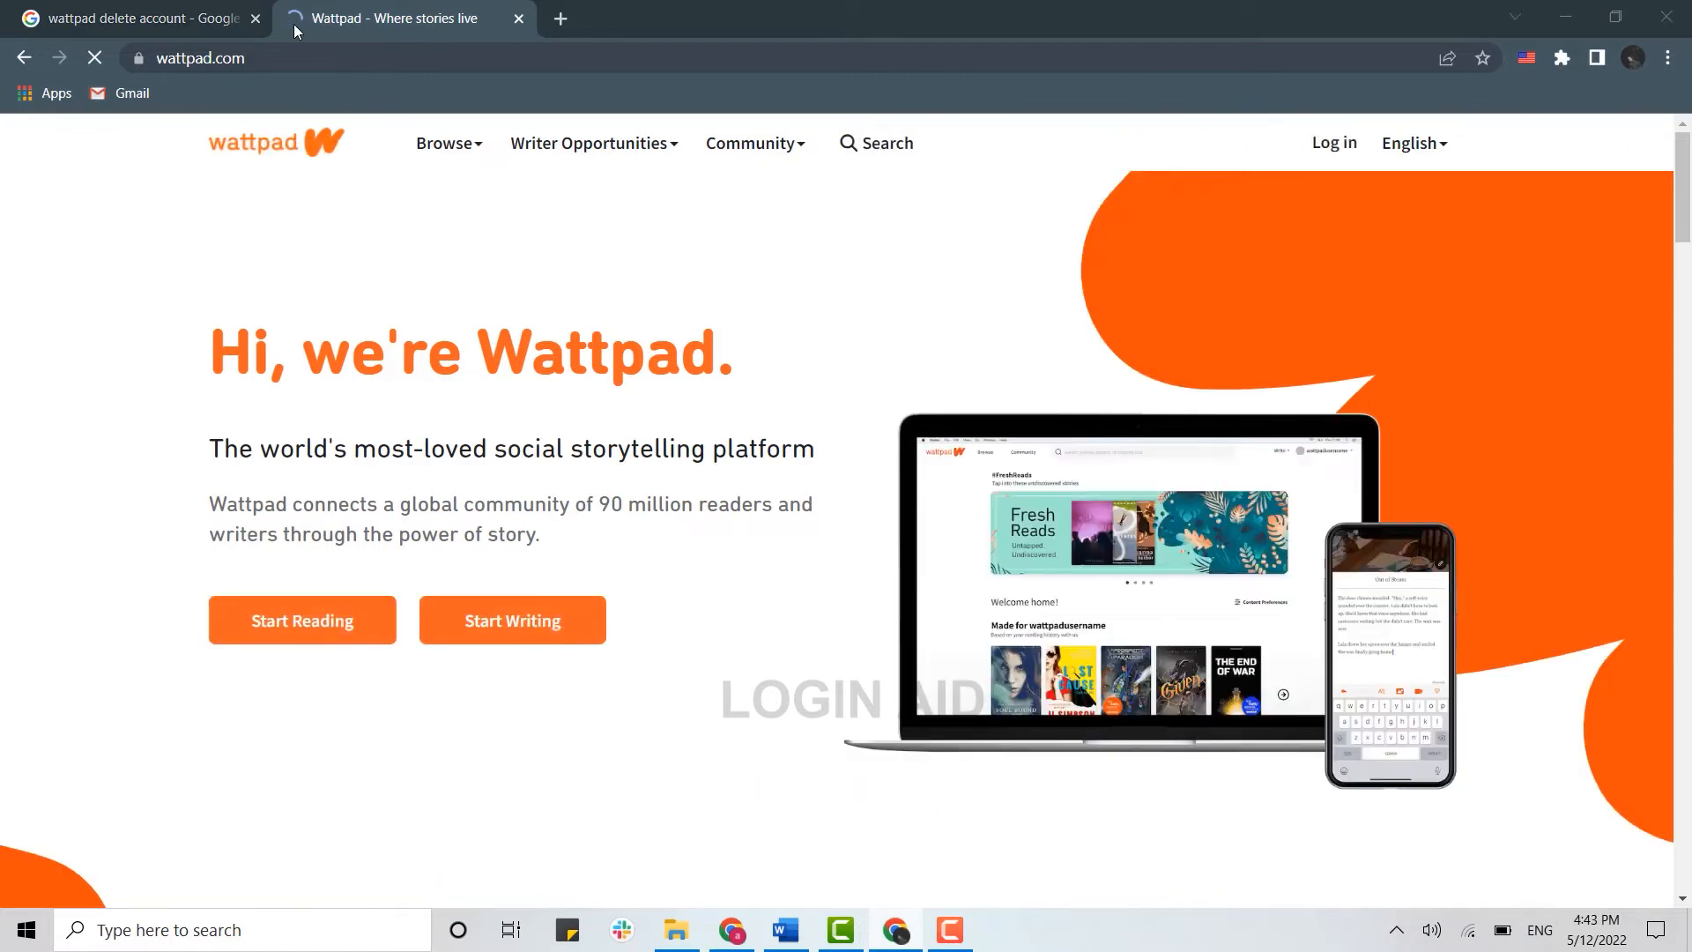
pyautogui.click(1334, 142)
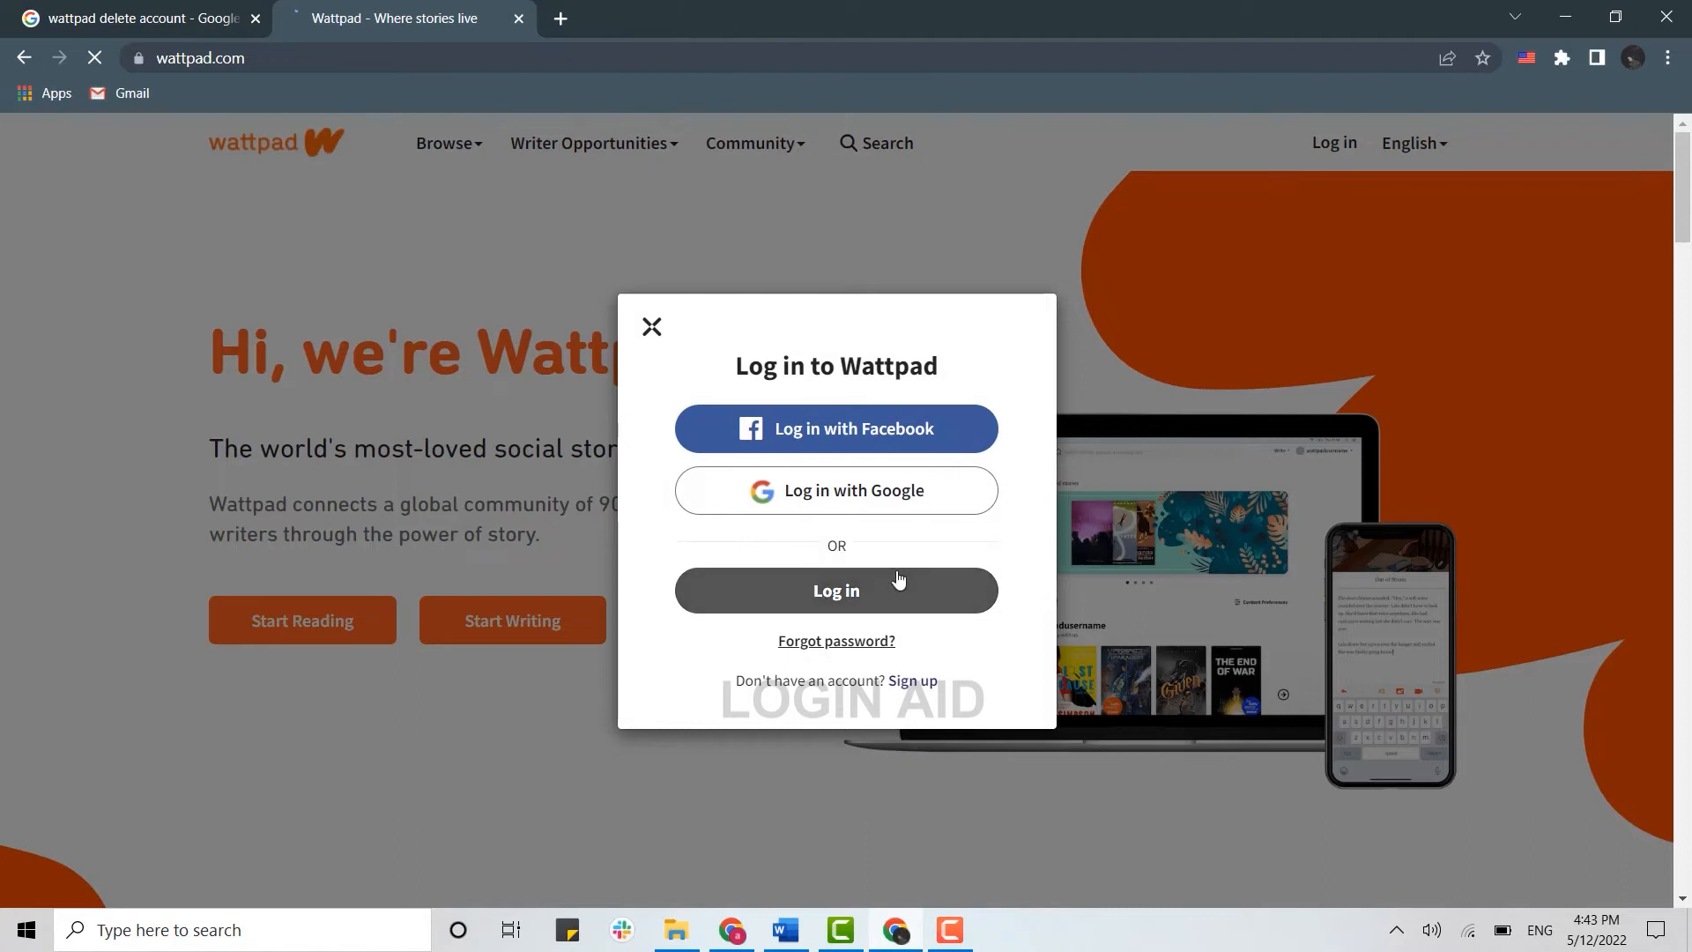
# Sign in to Wattpad as 'alexaba' with the account password.
pyautogui.click(836, 590)
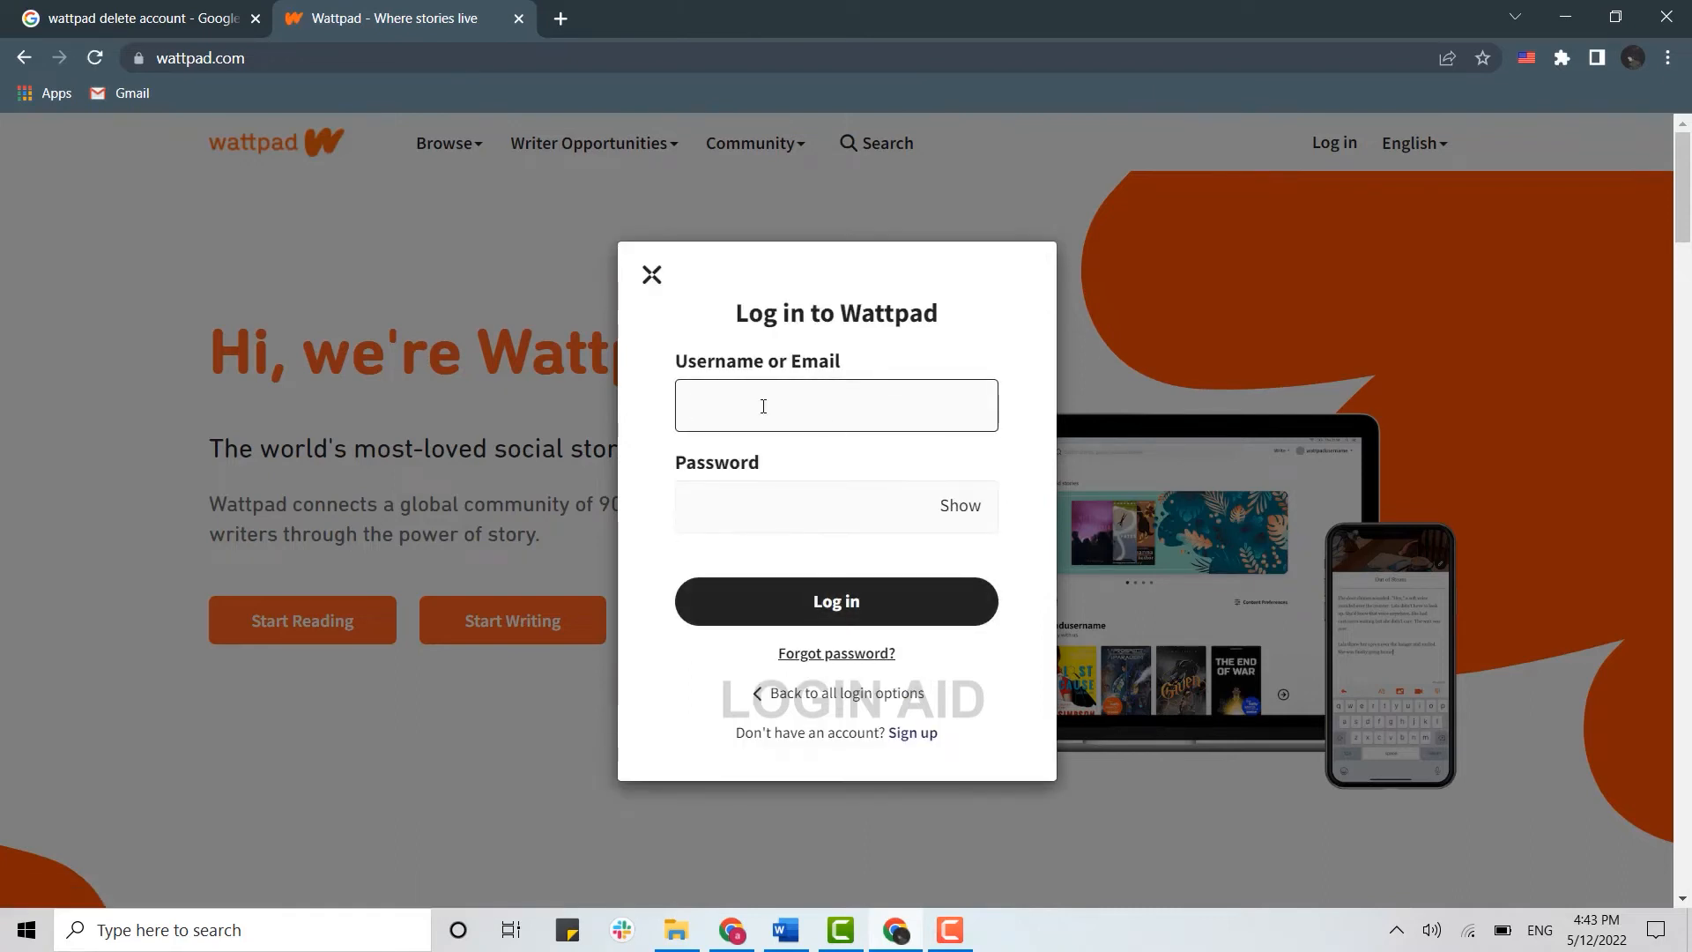
pyautogui.write('alexaba')
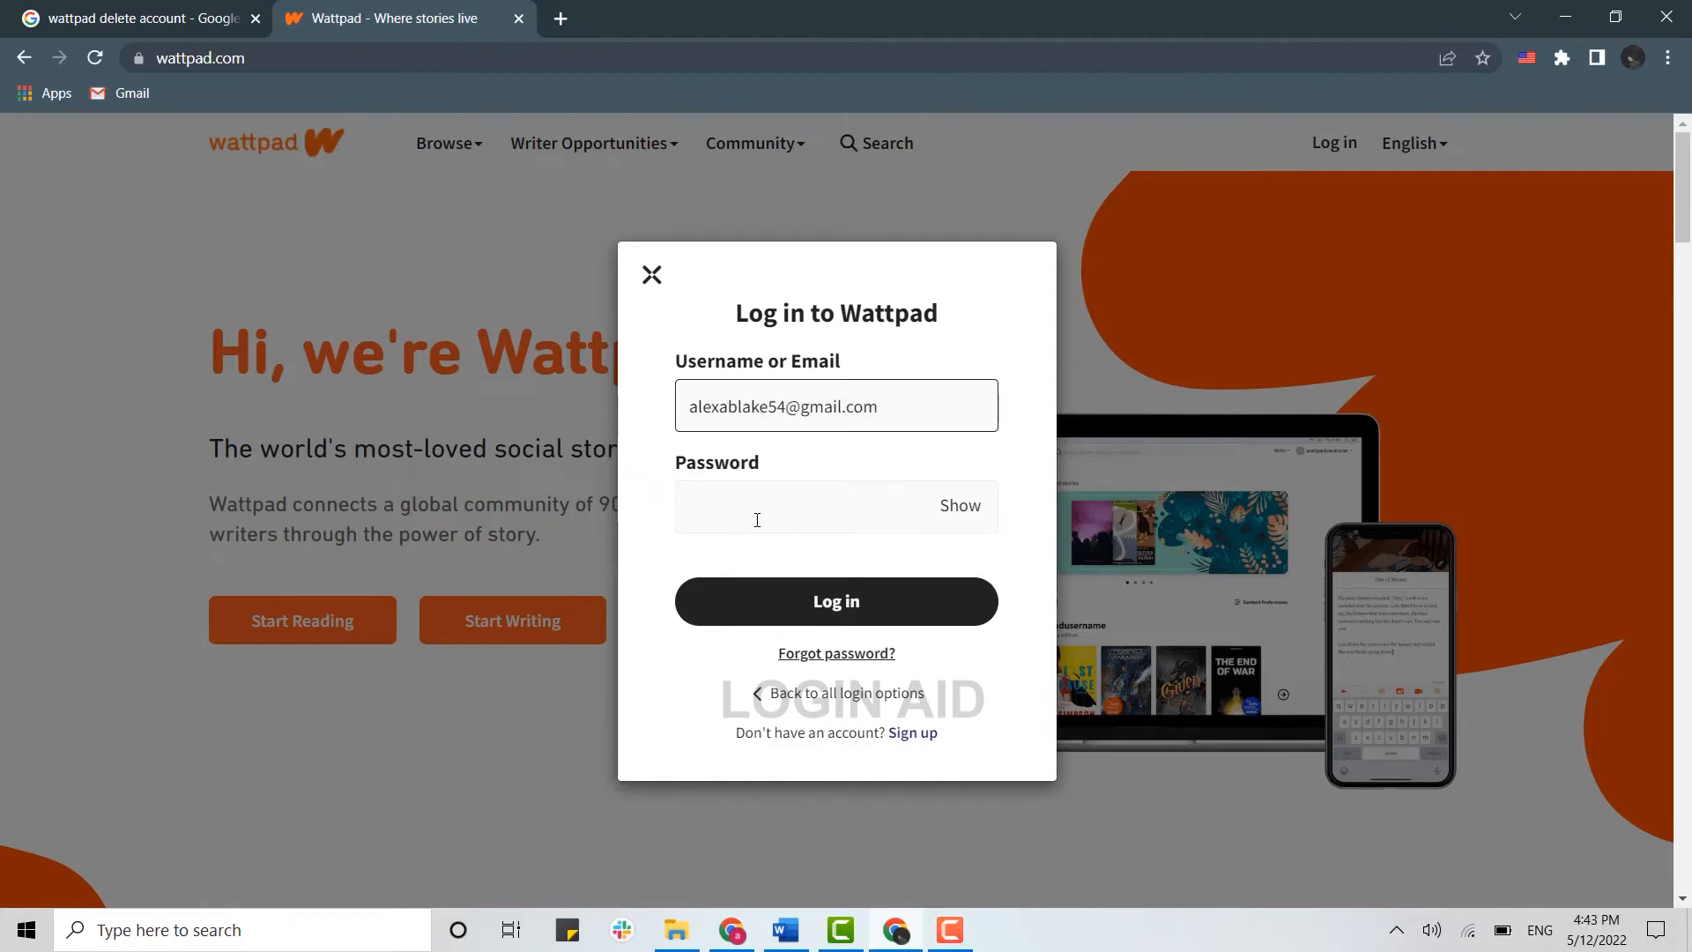
pyautogui.write('••••••')
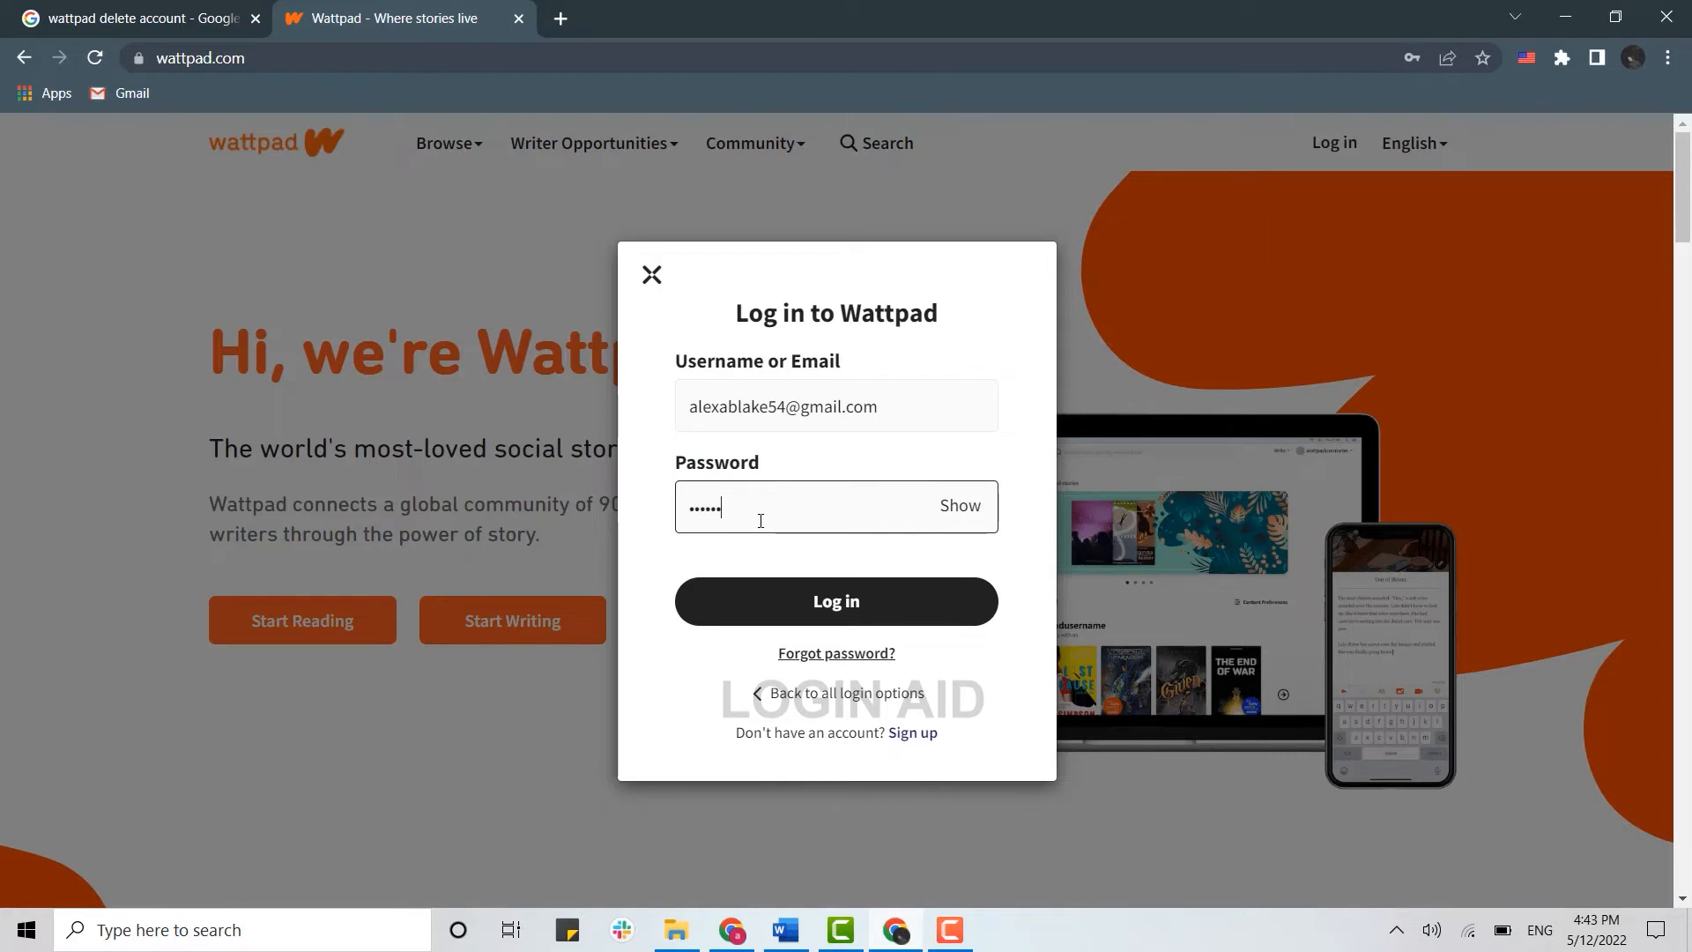
pyautogui.click(836, 601)
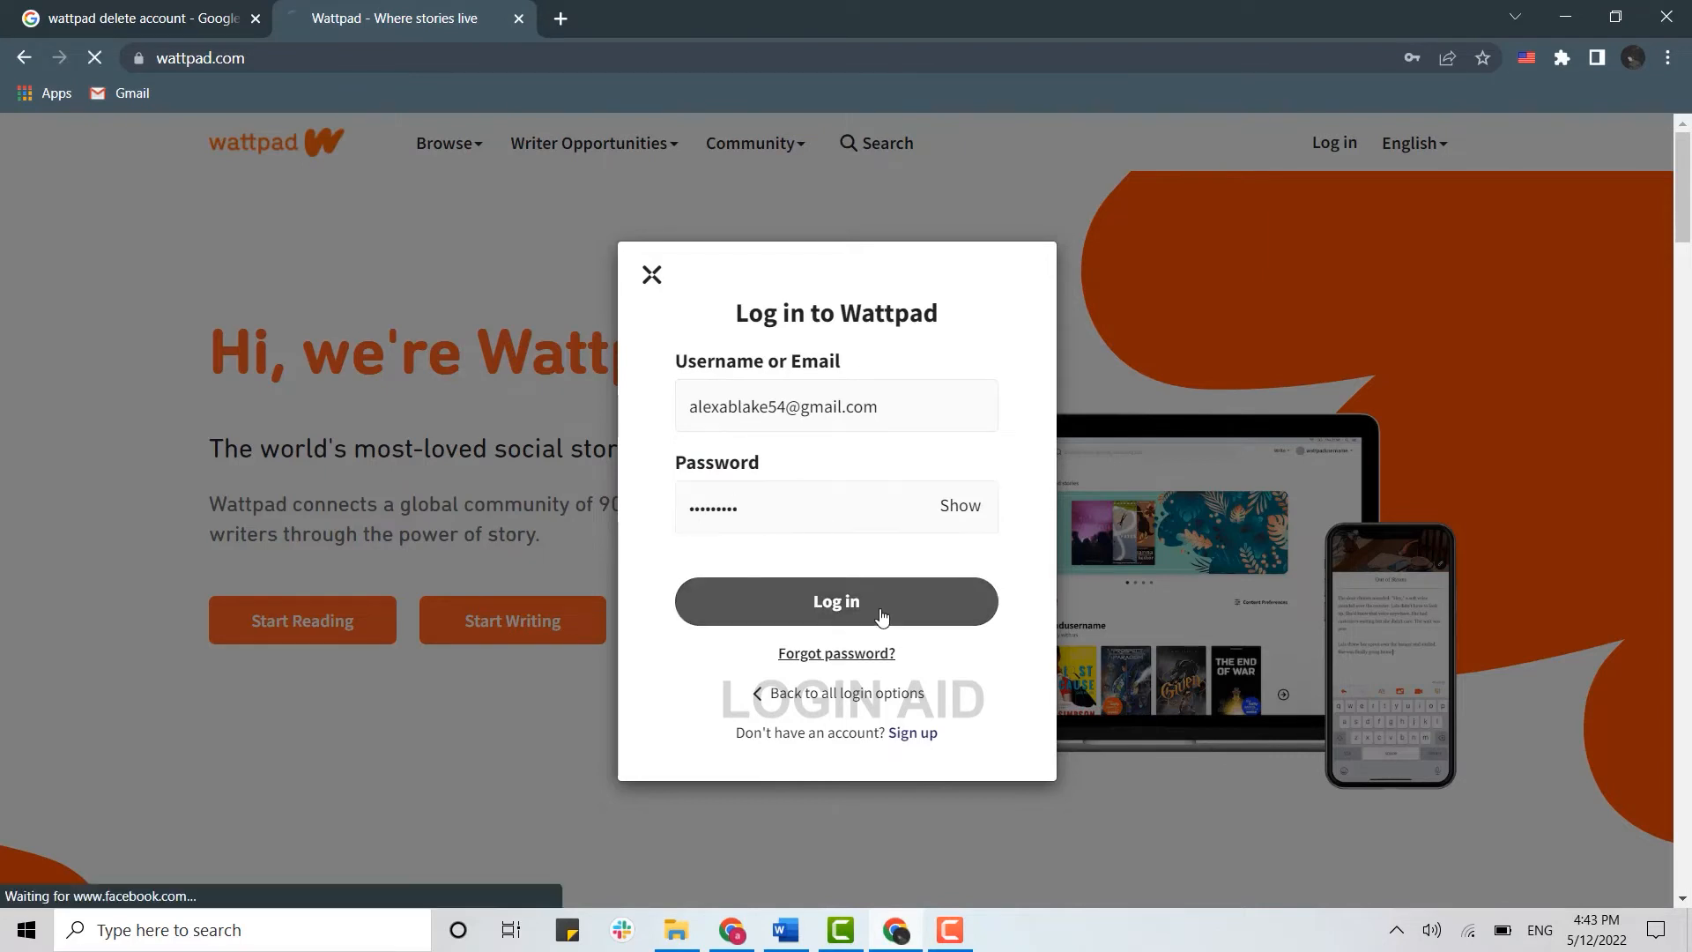
pyautogui.click(836, 601)
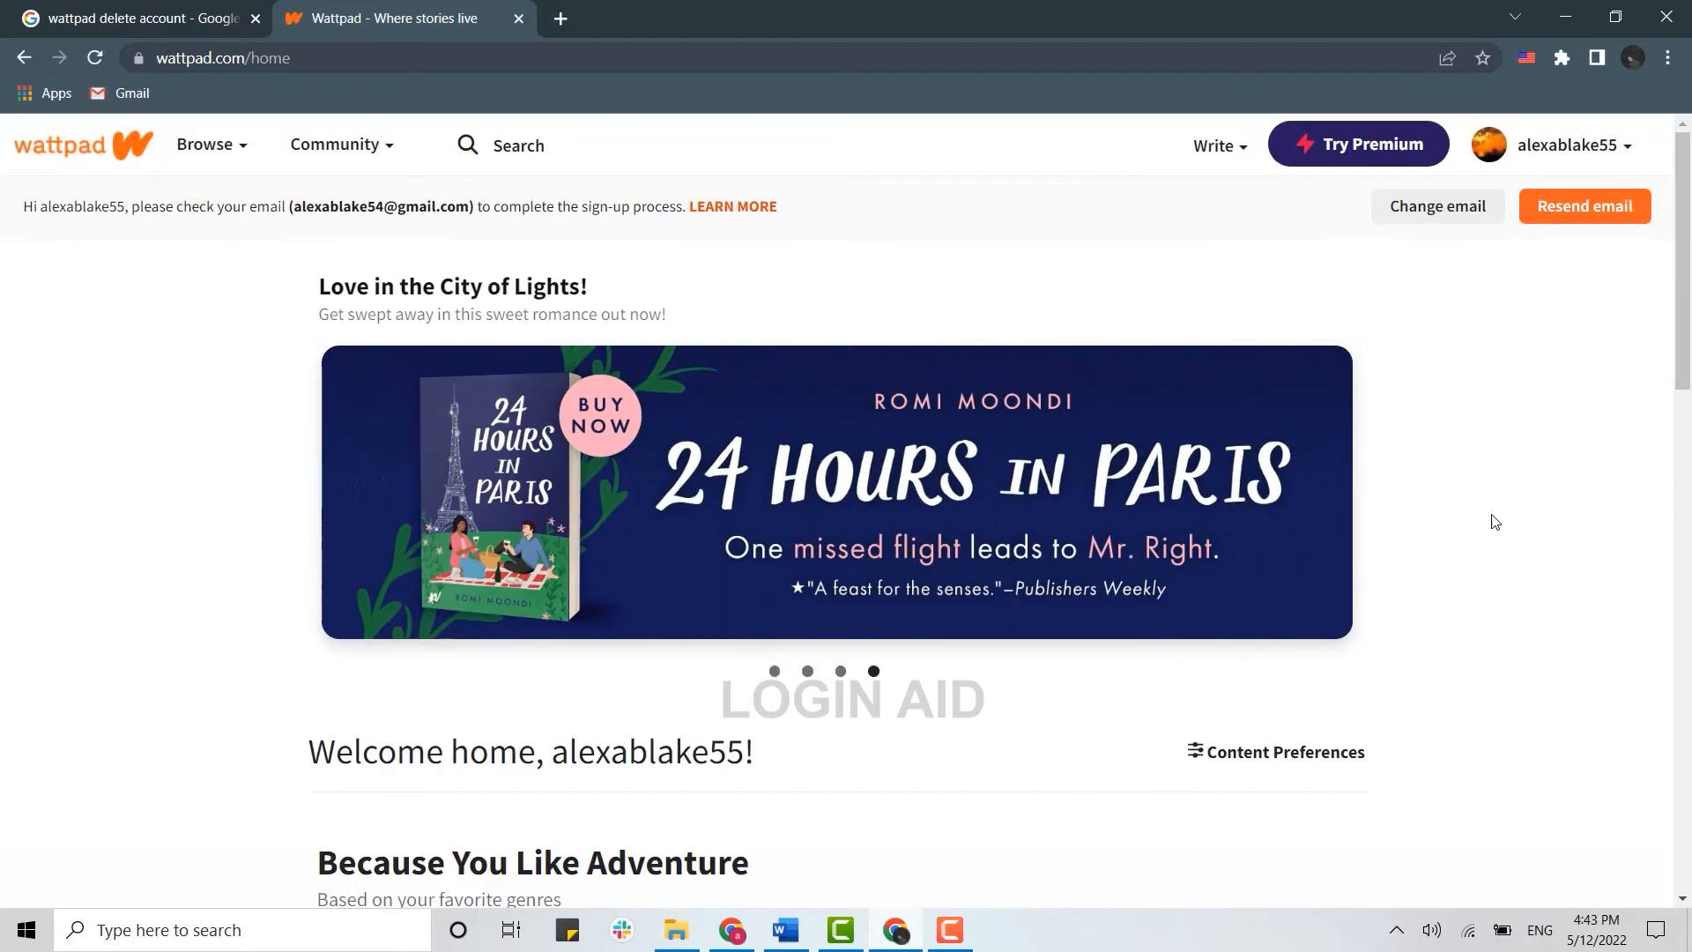
# Open Close Account from the profile menu's Settings page.
pyautogui.click(1567, 145)
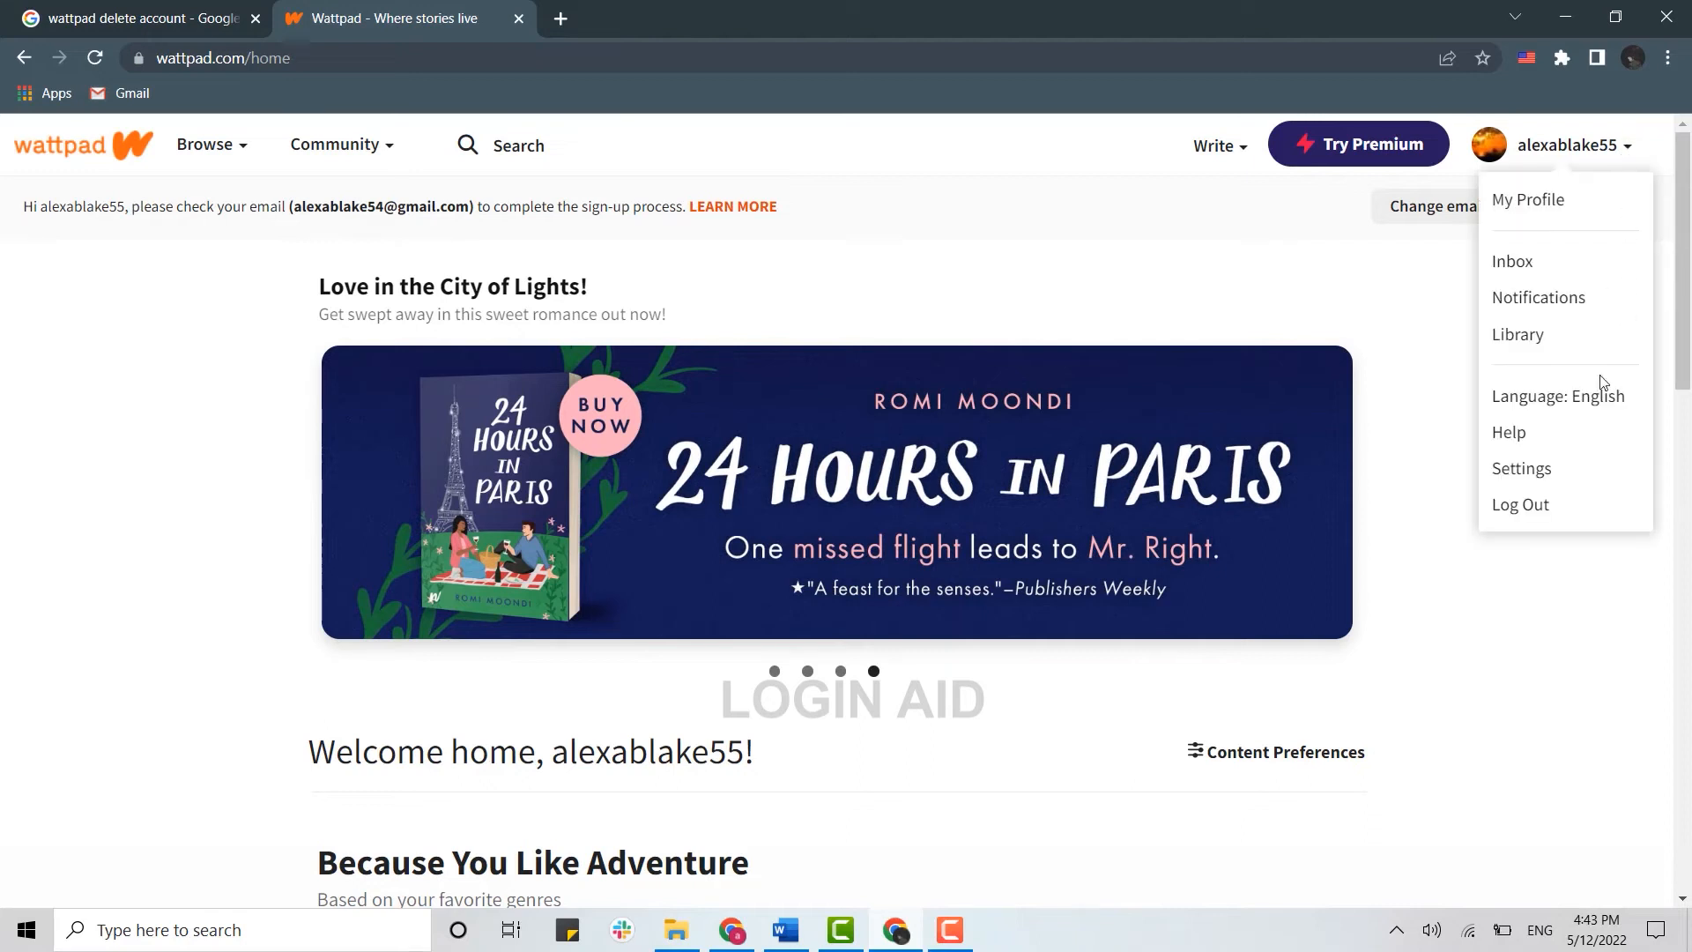
pyautogui.click(1522, 468)
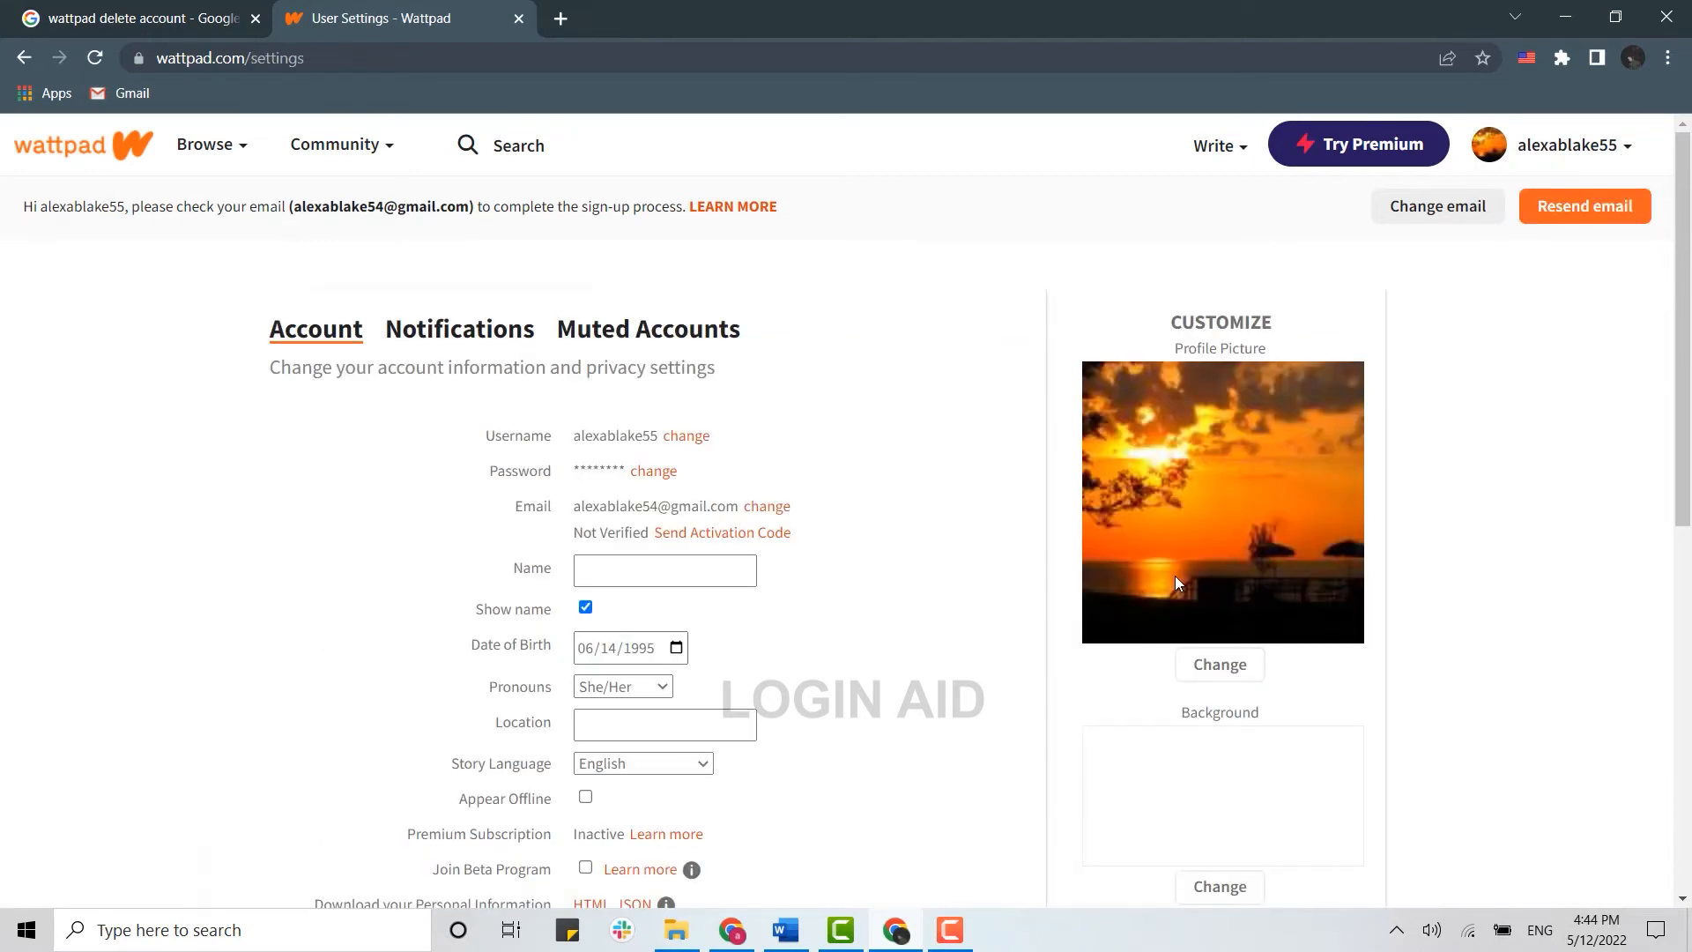
pyautogui.scroll(-3)
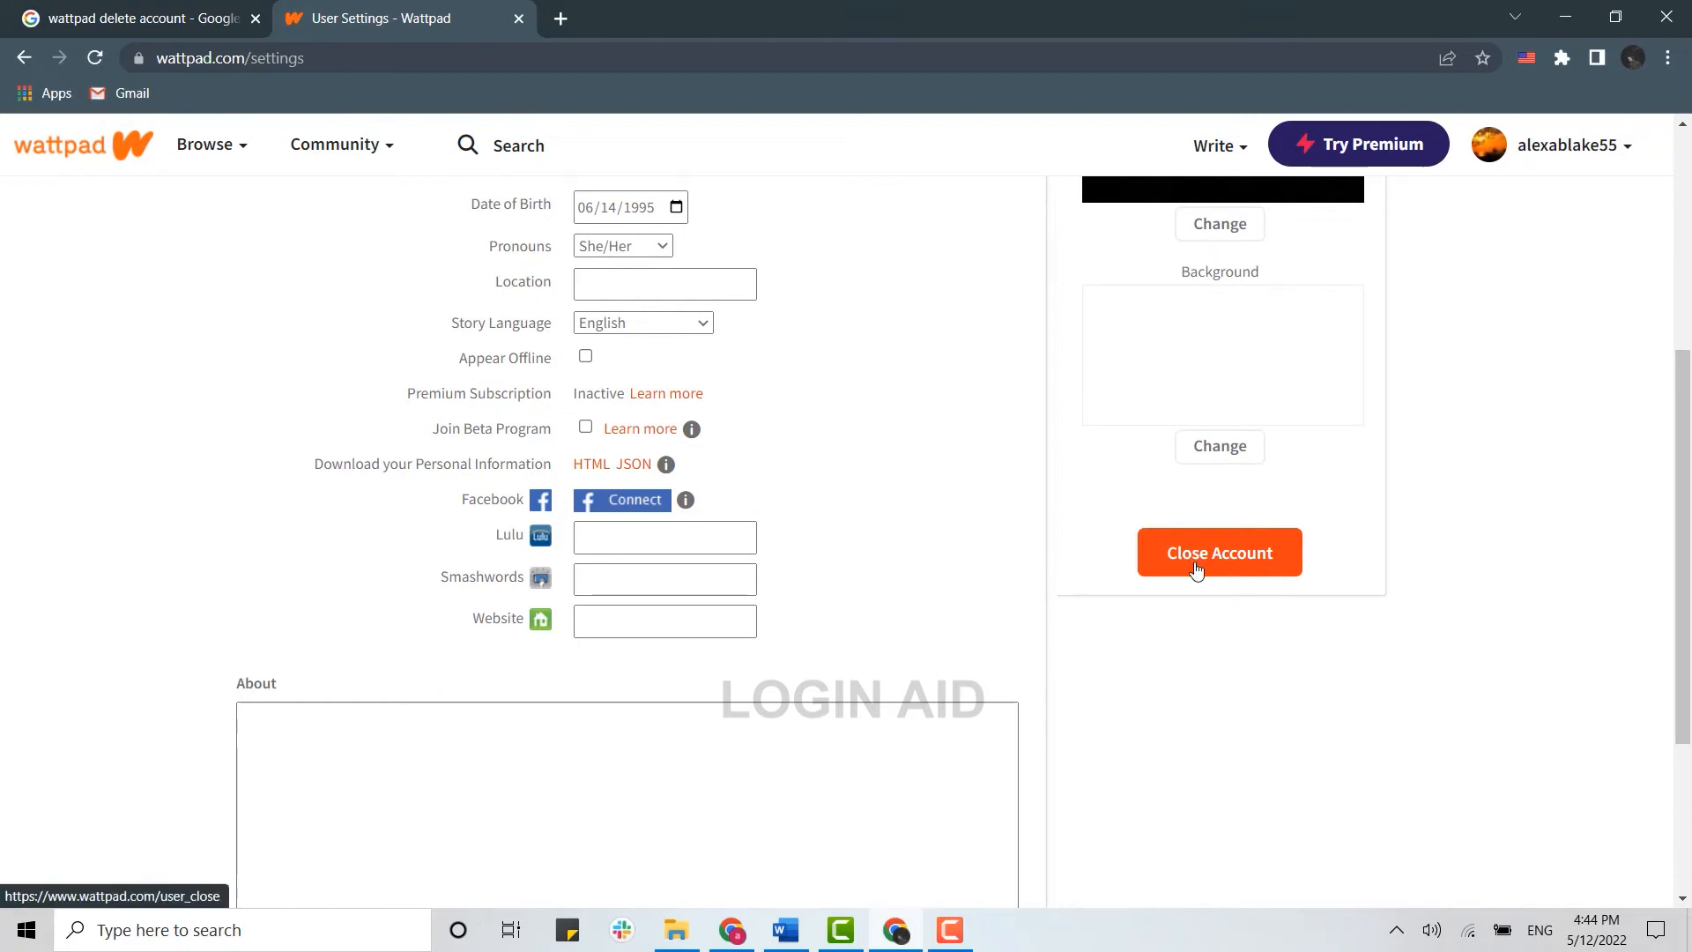
pyautogui.click(1220, 552)
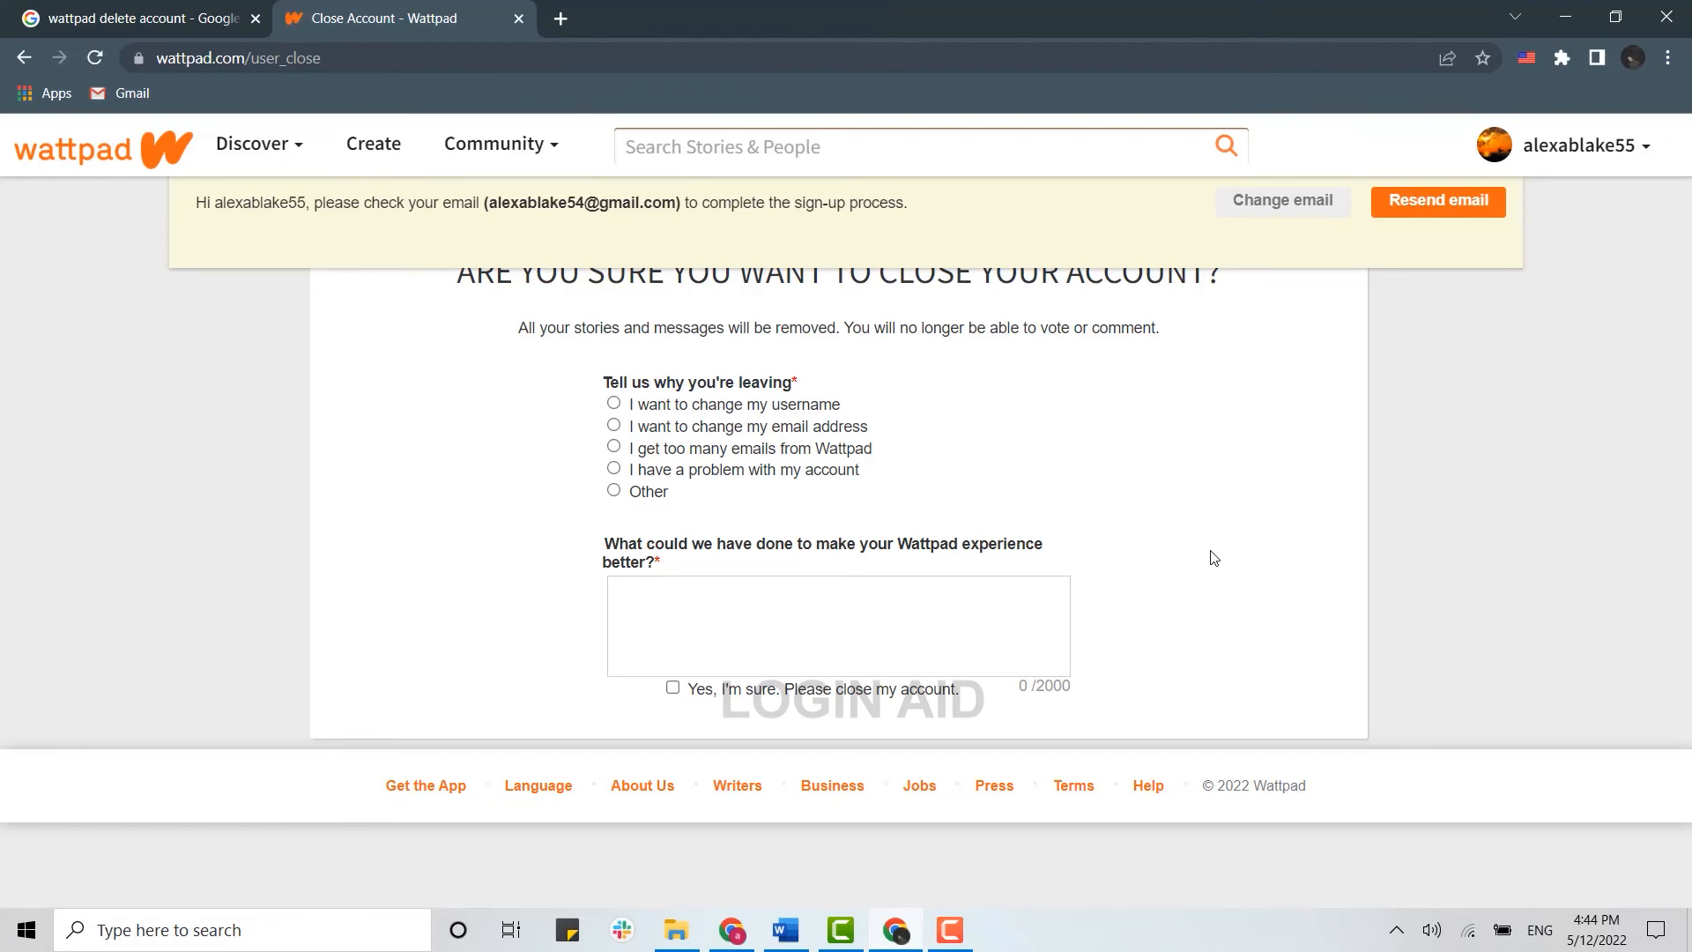
pyautogui.moveTo(651, 504)
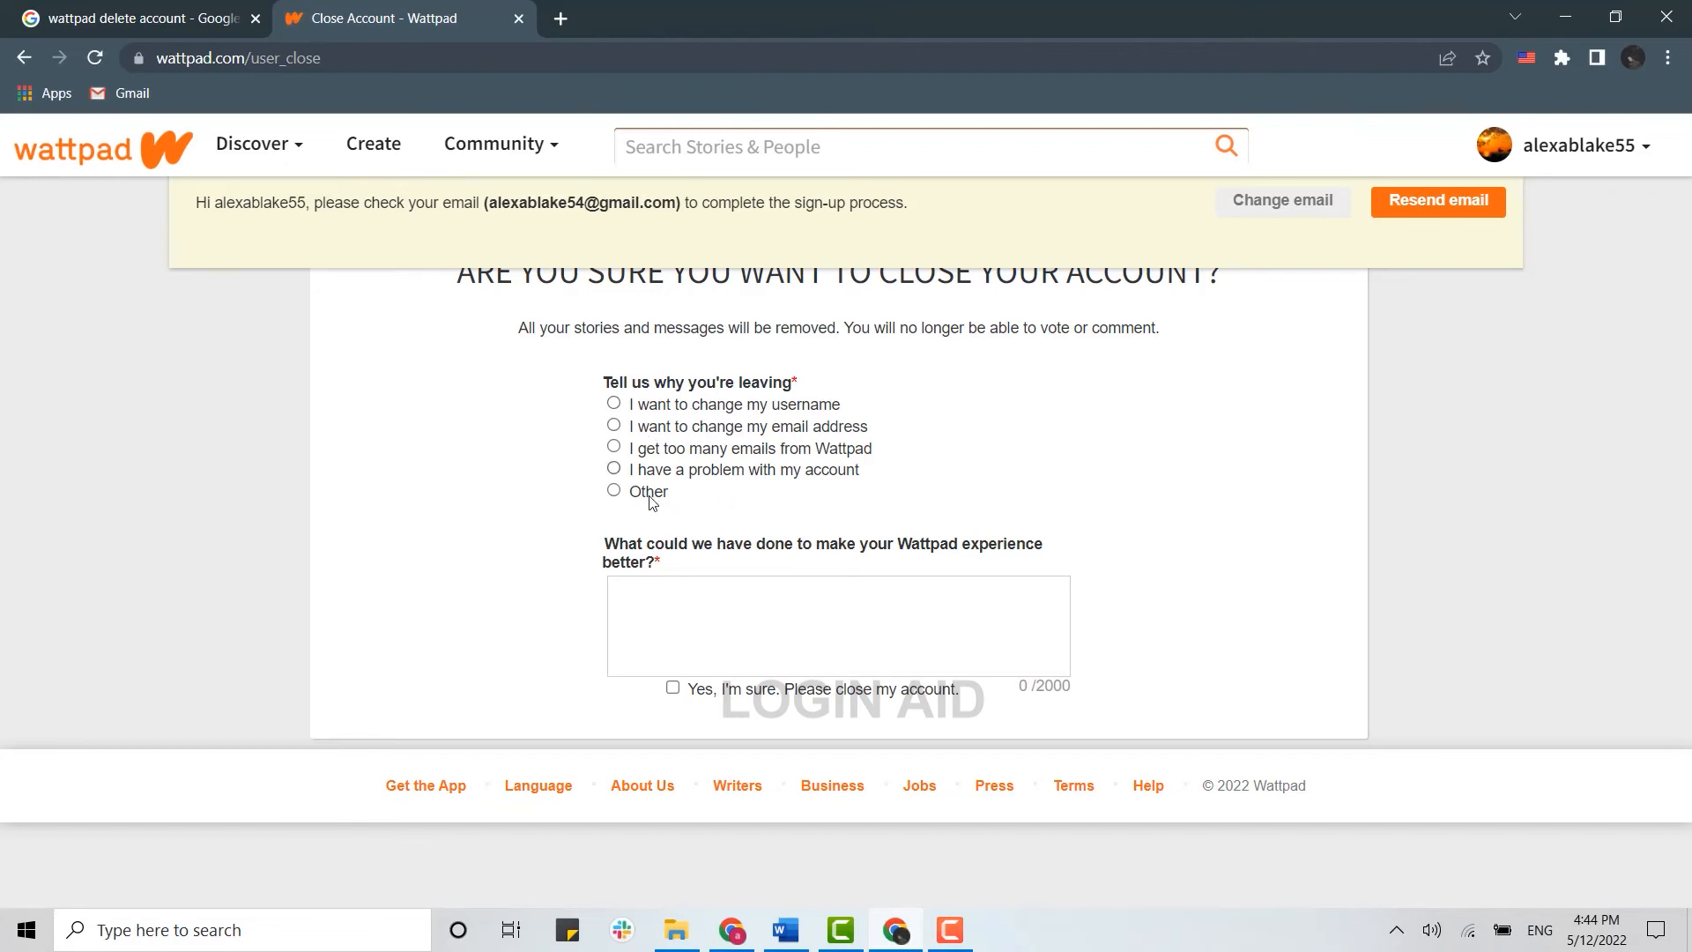
# Choose reason Other, enter feedback 'Everything is good.', and tick the closure confirmation.
pyautogui.click(614, 491)
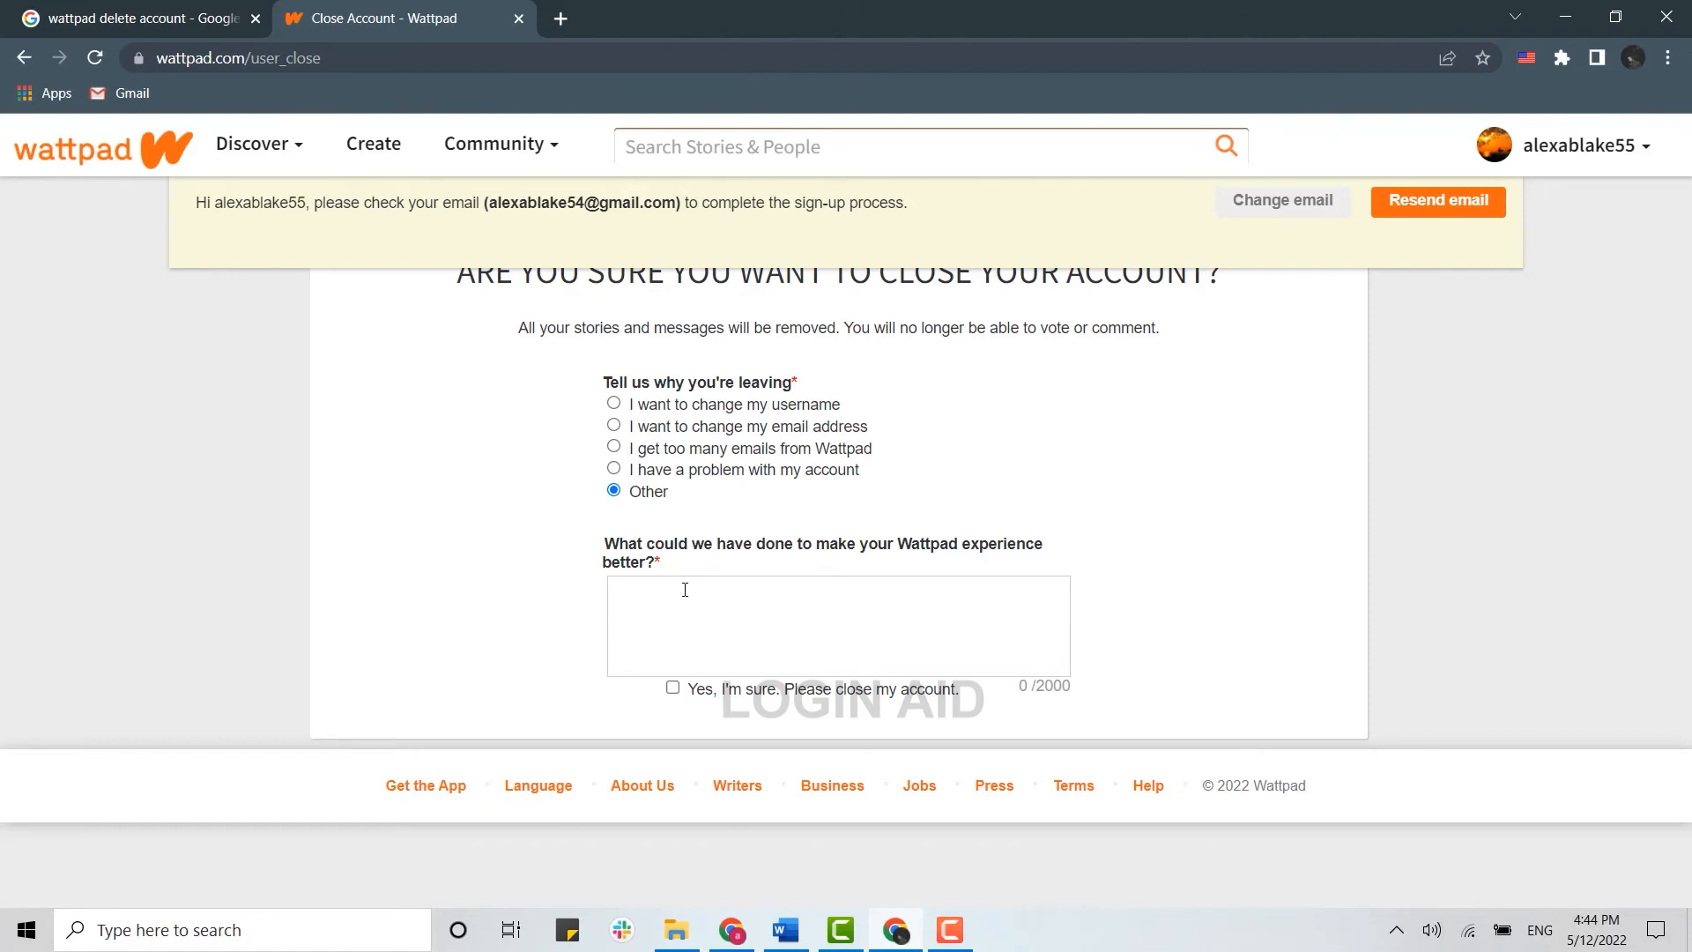
pyautogui.write('Everything i')
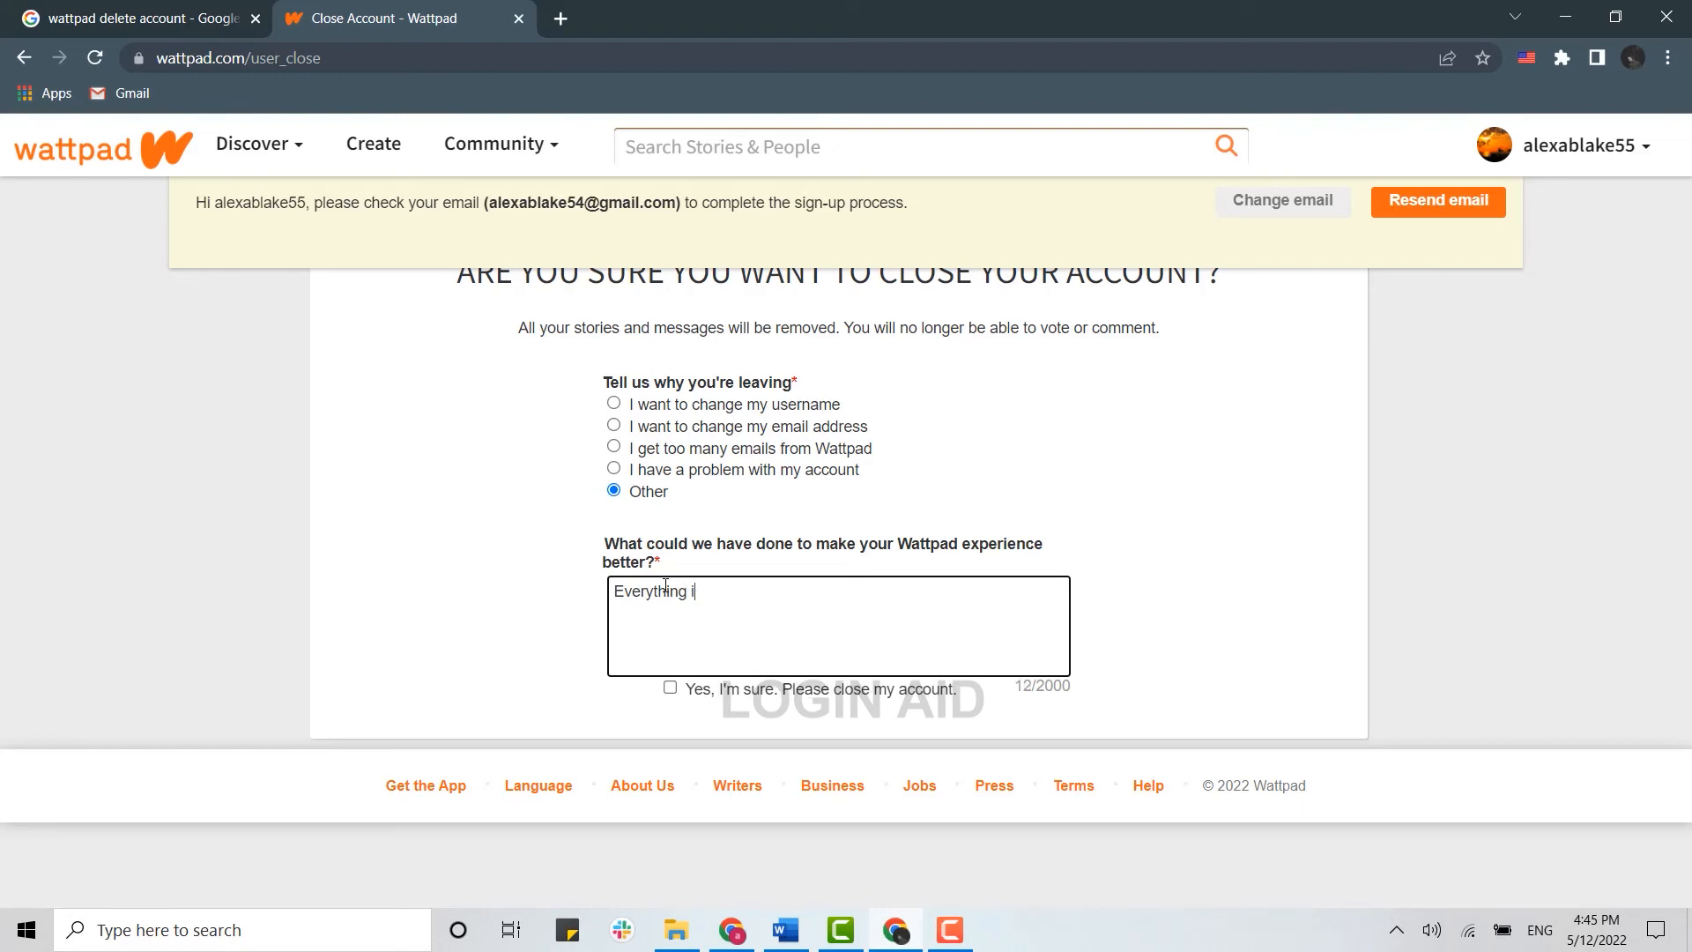
pyautogui.write('s good.')
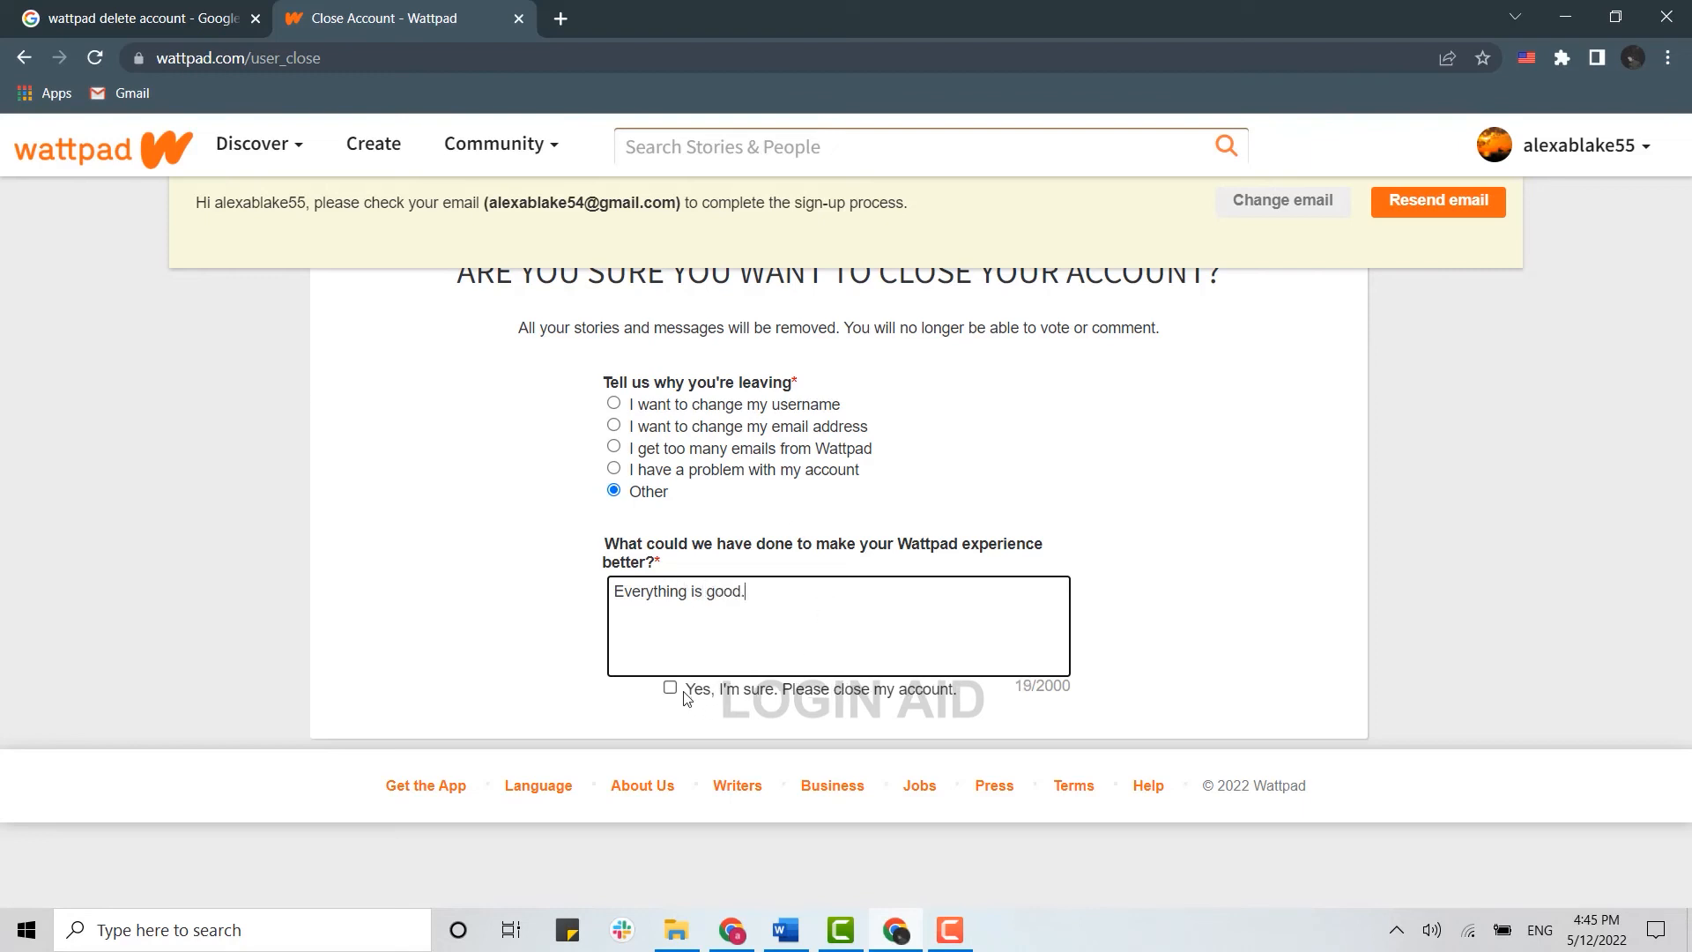
pyautogui.click(670, 688)
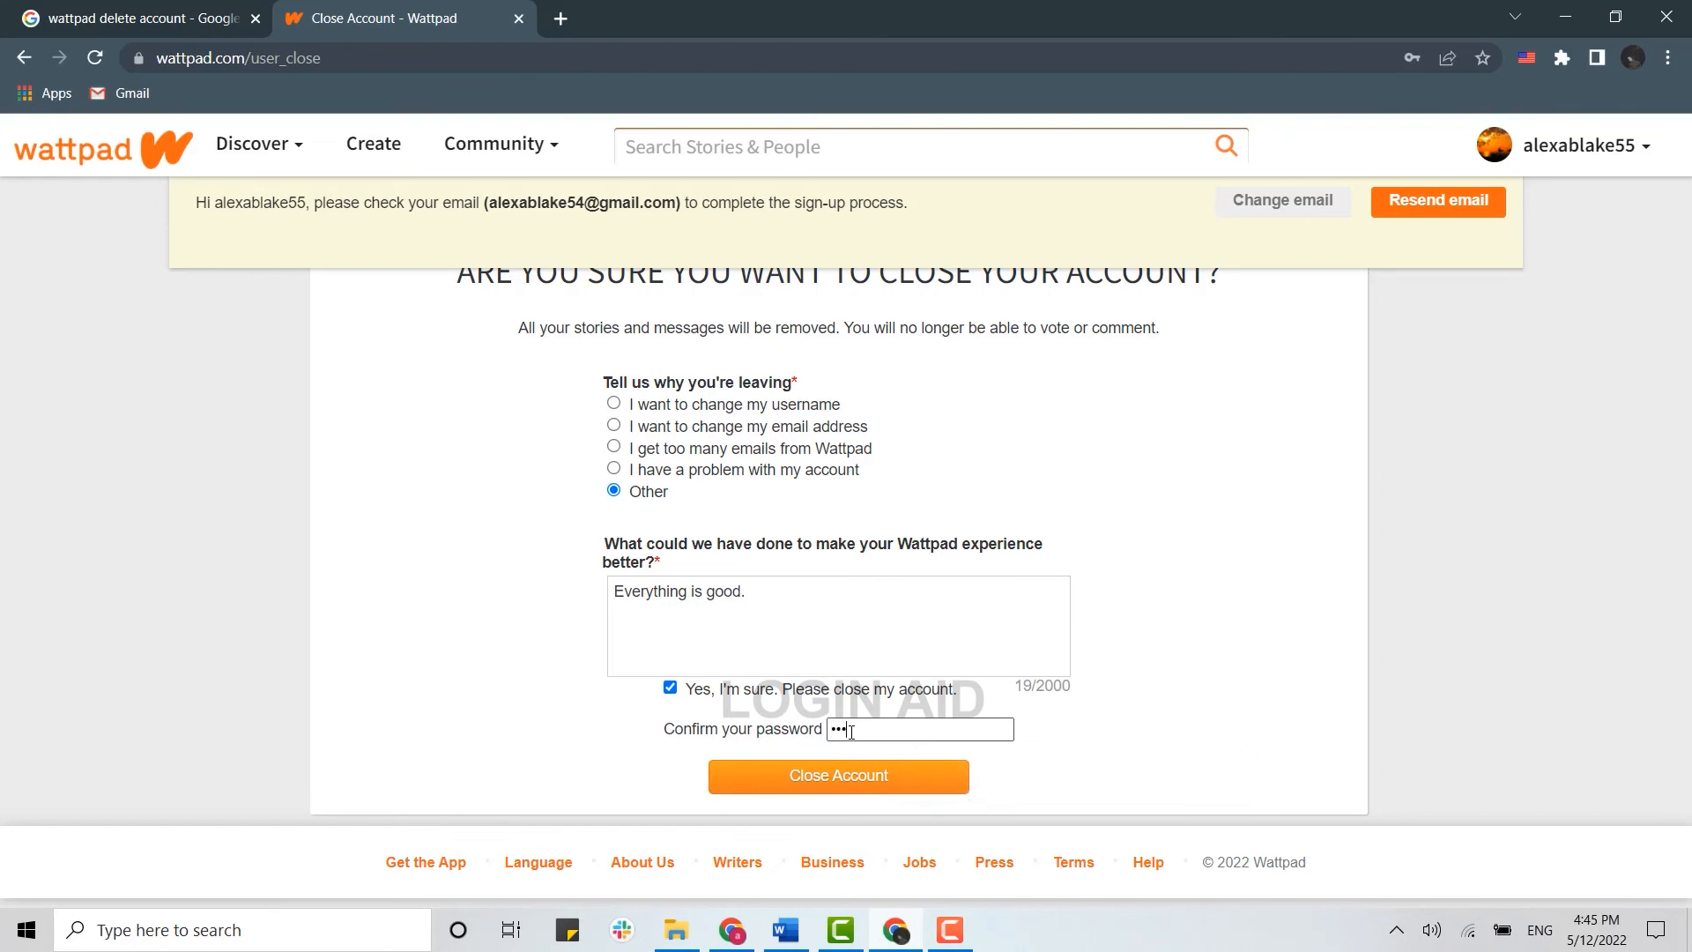
# Confirm the password and submit the Close Account form.
pyautogui.write('password')
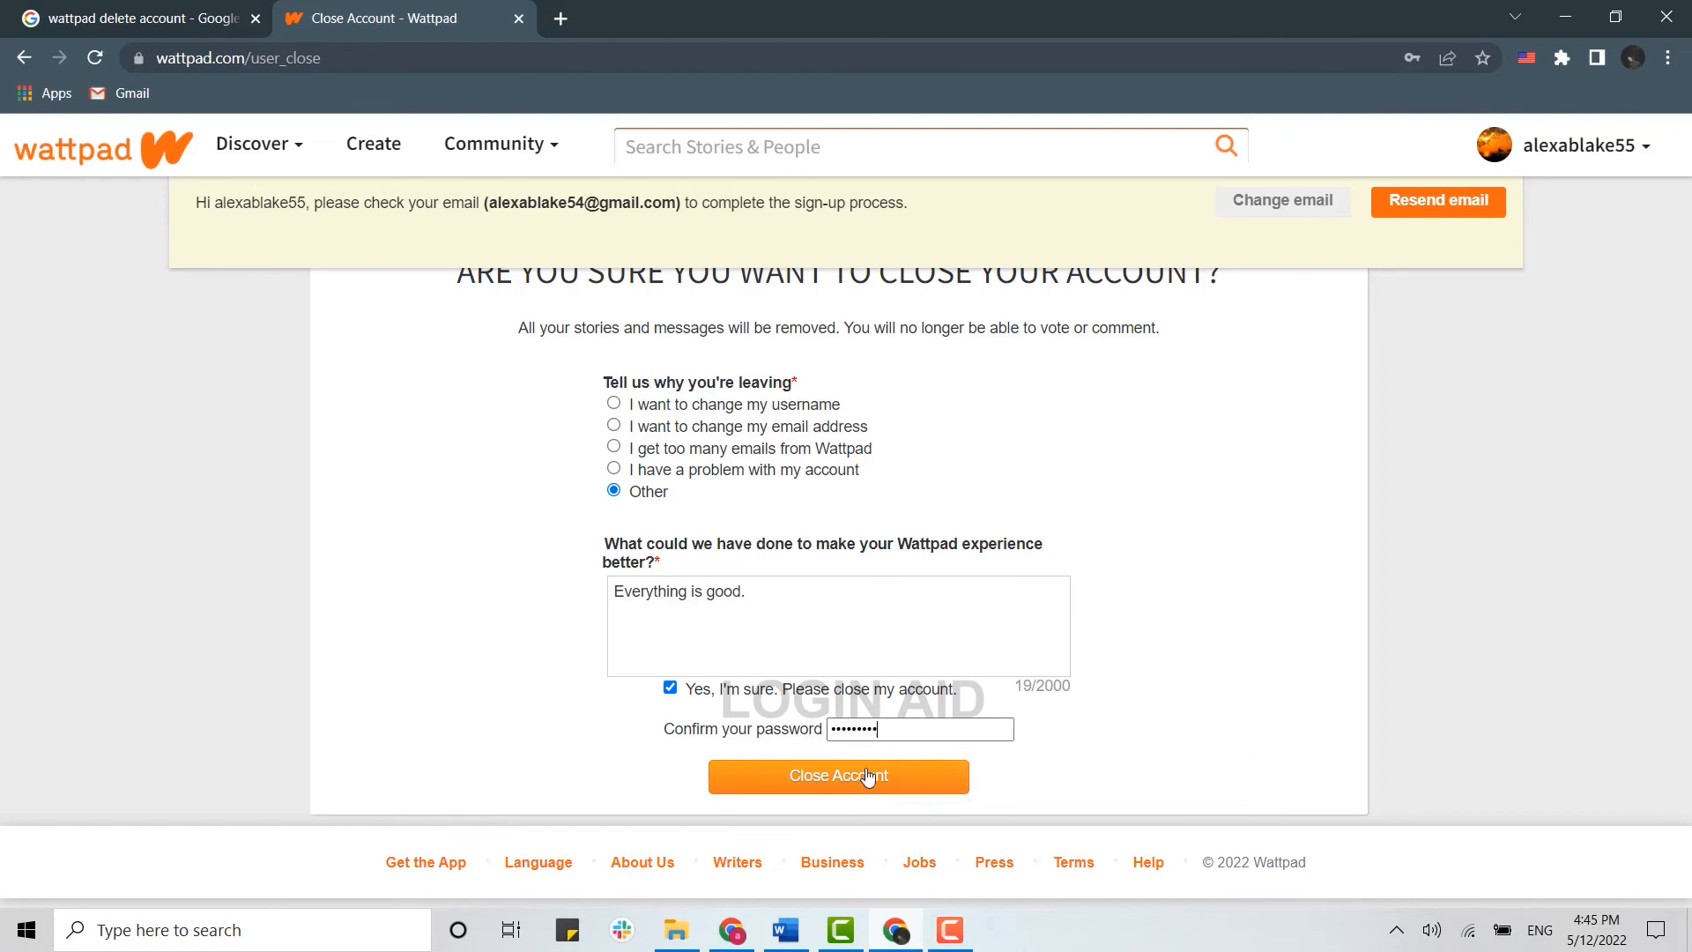
pyautogui.click(838, 775)
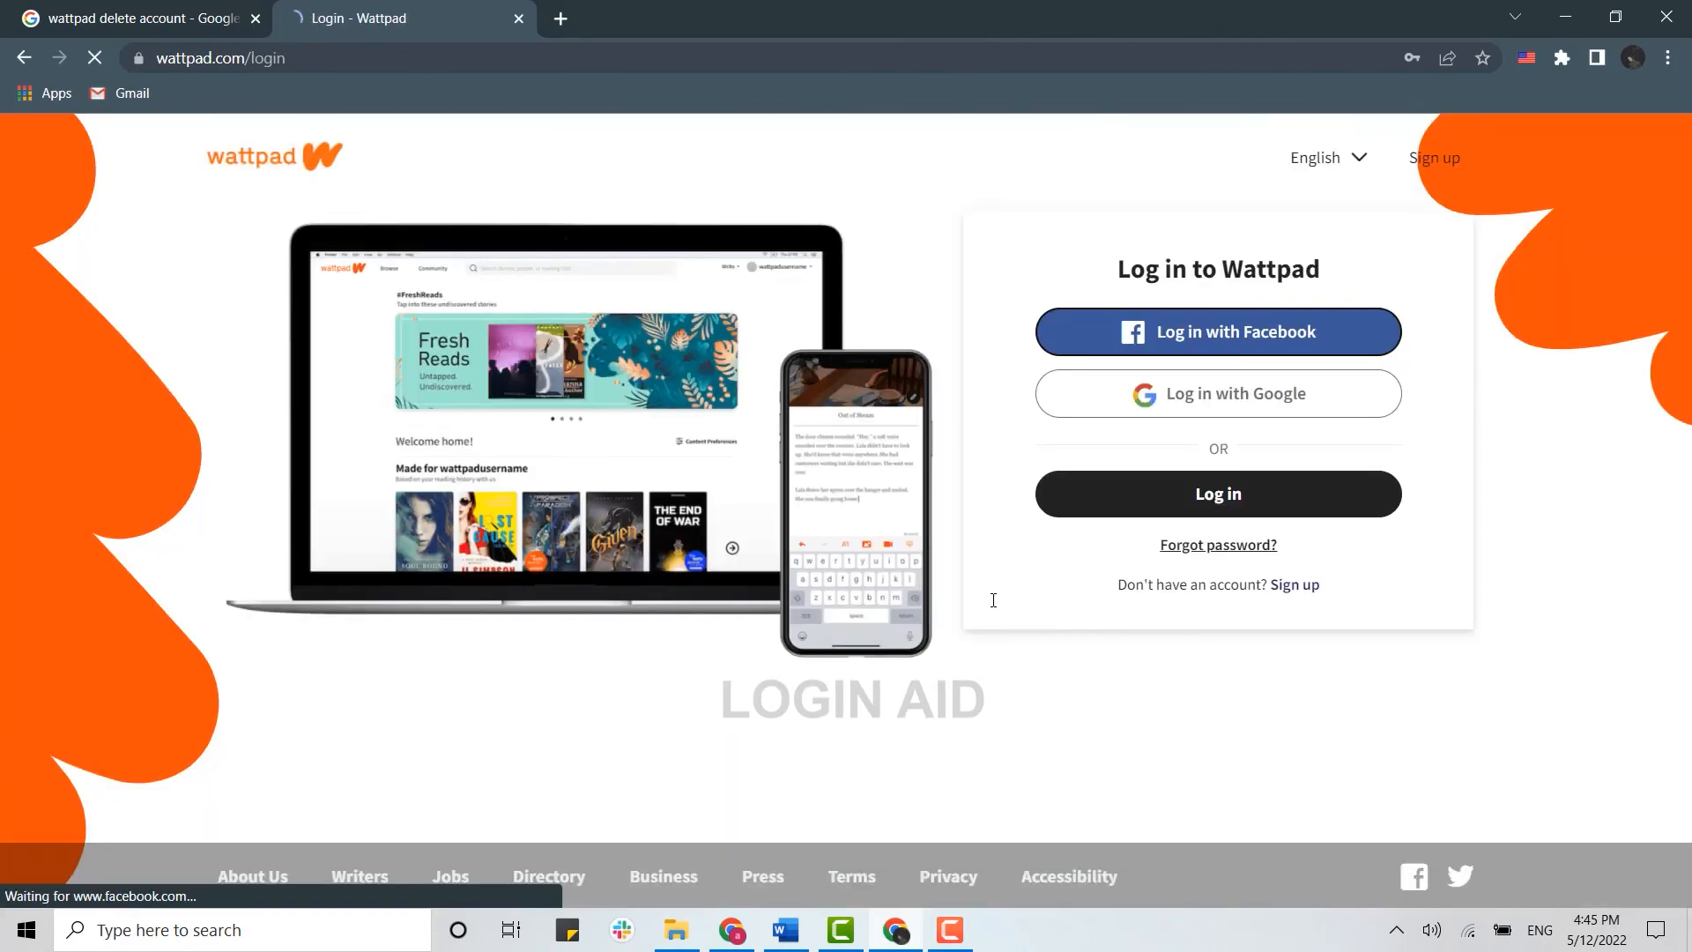